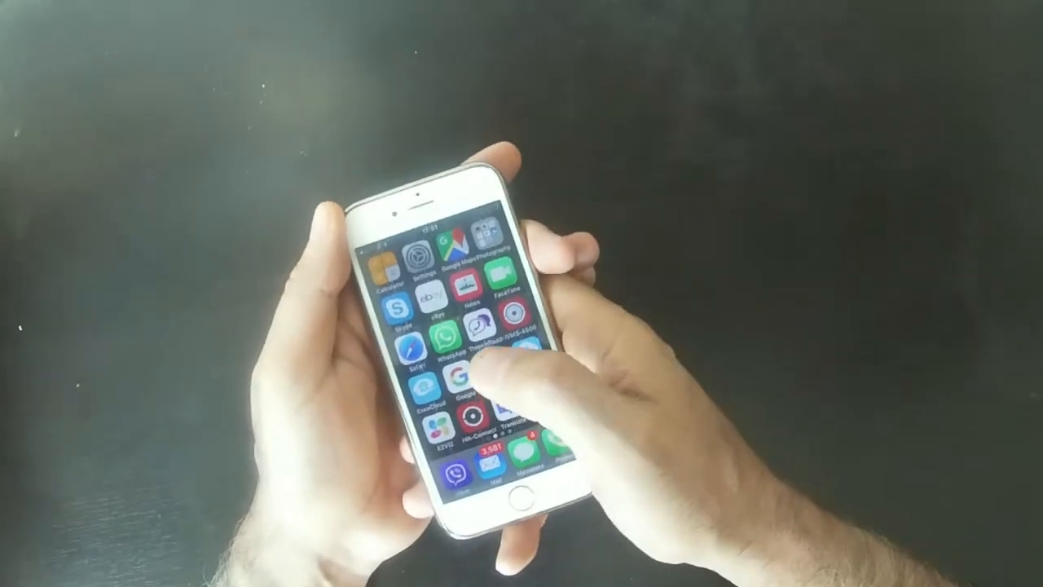
Swipe the home screen to the Ezviz icon and launch it to its login screen.
scroll(right, 3)
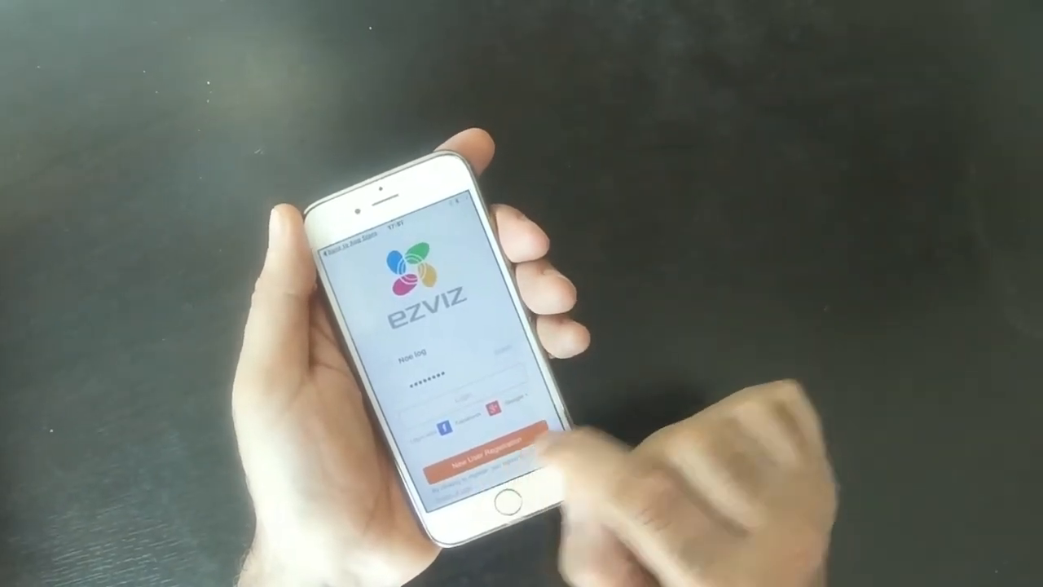
Start New User Registration, choose the country and enter the mobile phone number.
click(486, 460)
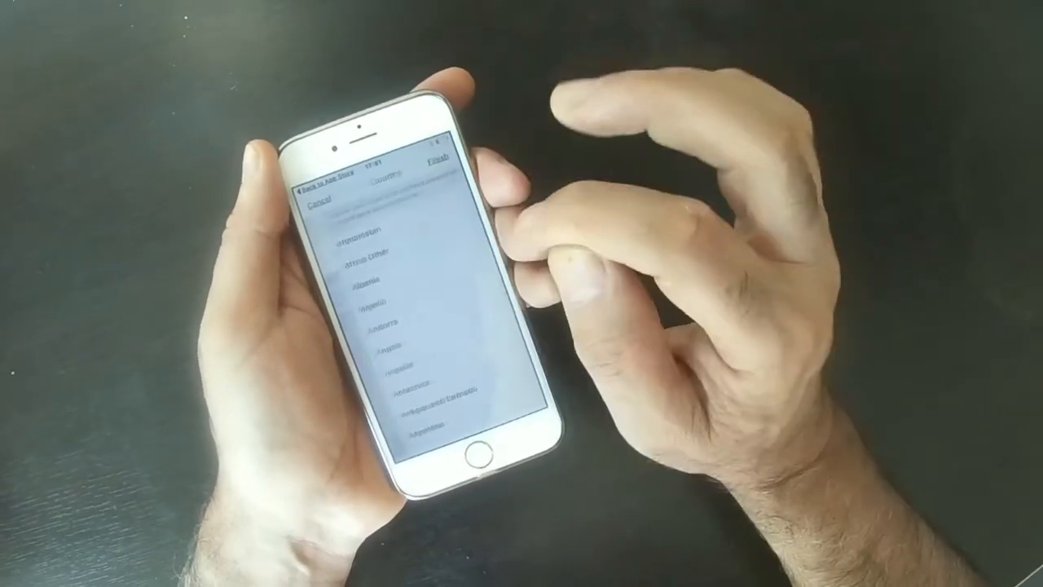
scroll(down, 3)
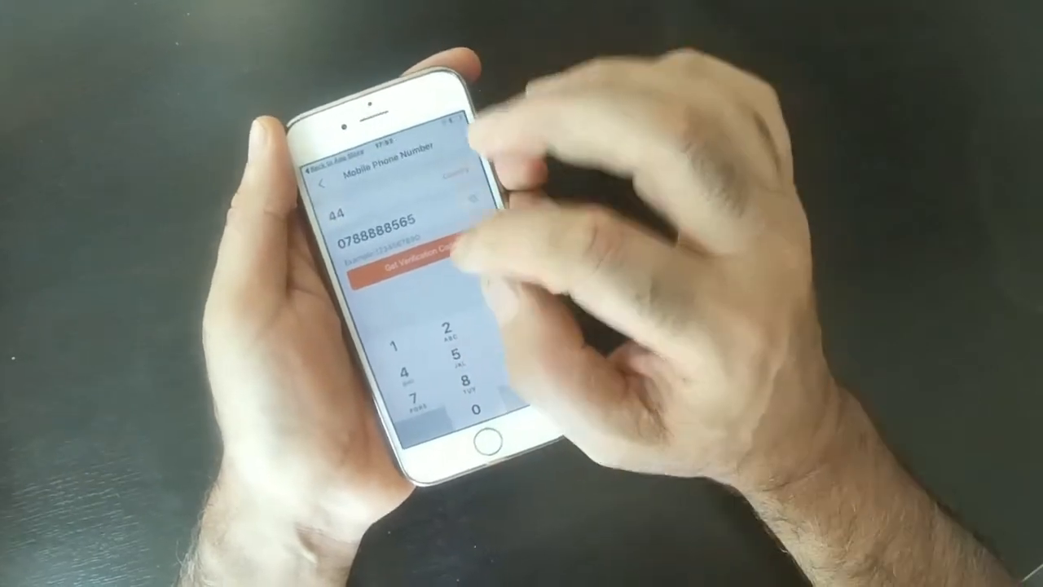
Request the SMS verification code, complete registration and reach Device Setup.
click(411, 274)
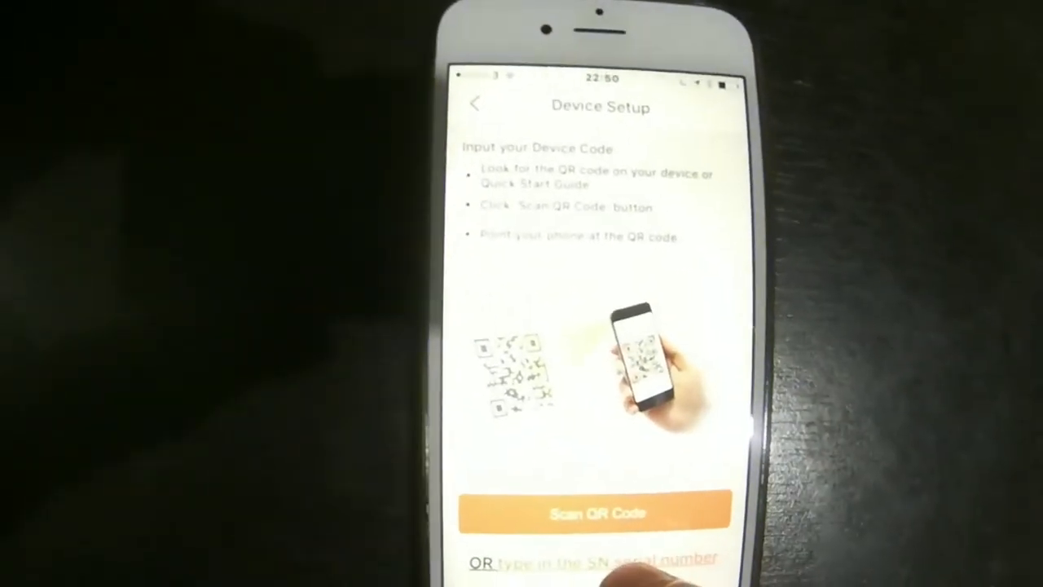
Look up the DVR by typing its serial number to show the Results page.
click(590, 557)
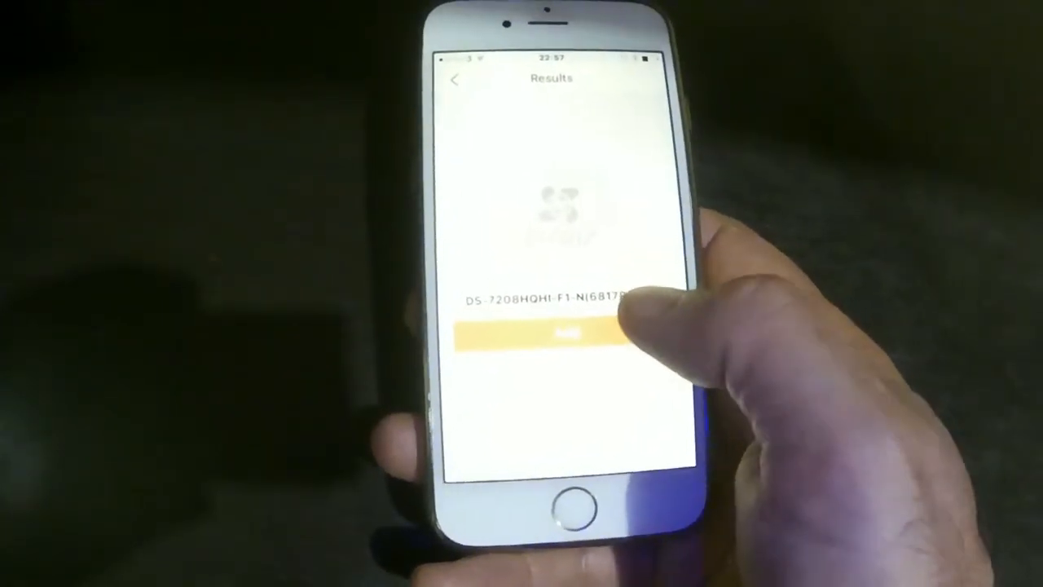
Add the found DVR from the Results page to the Ezviz account.
click(537, 334)
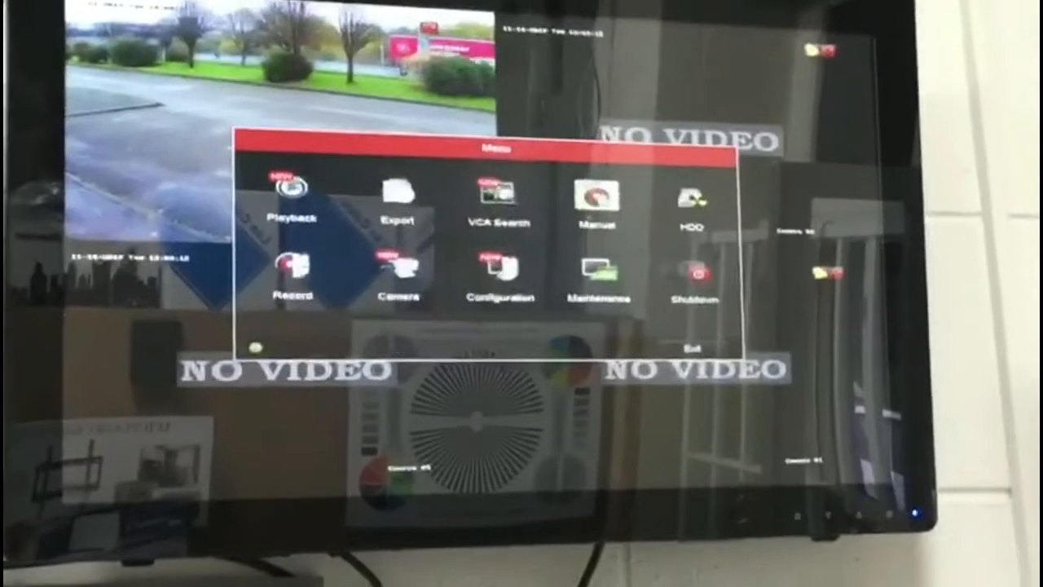
click(499, 274)
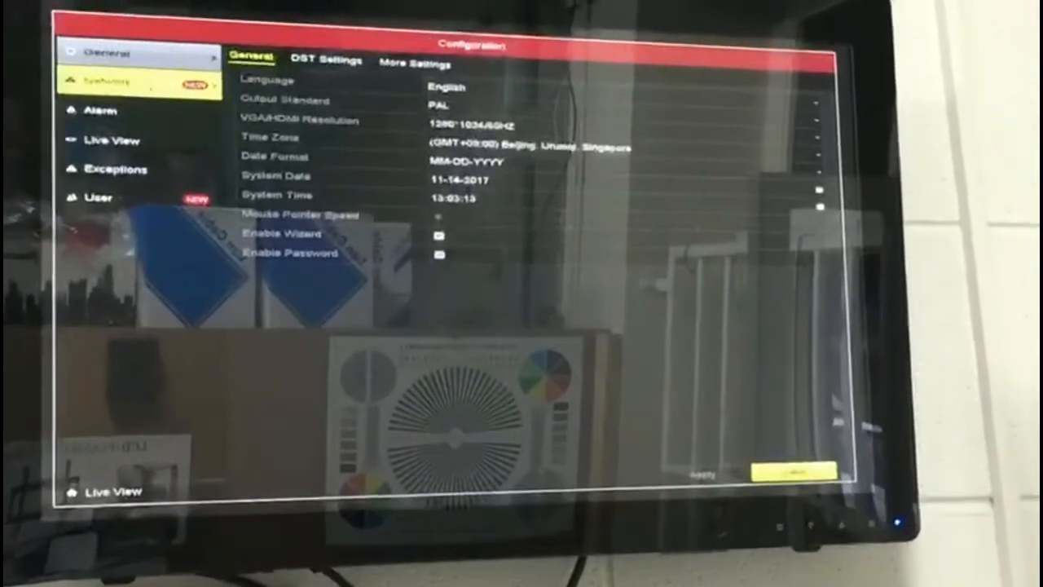
click(106, 78)
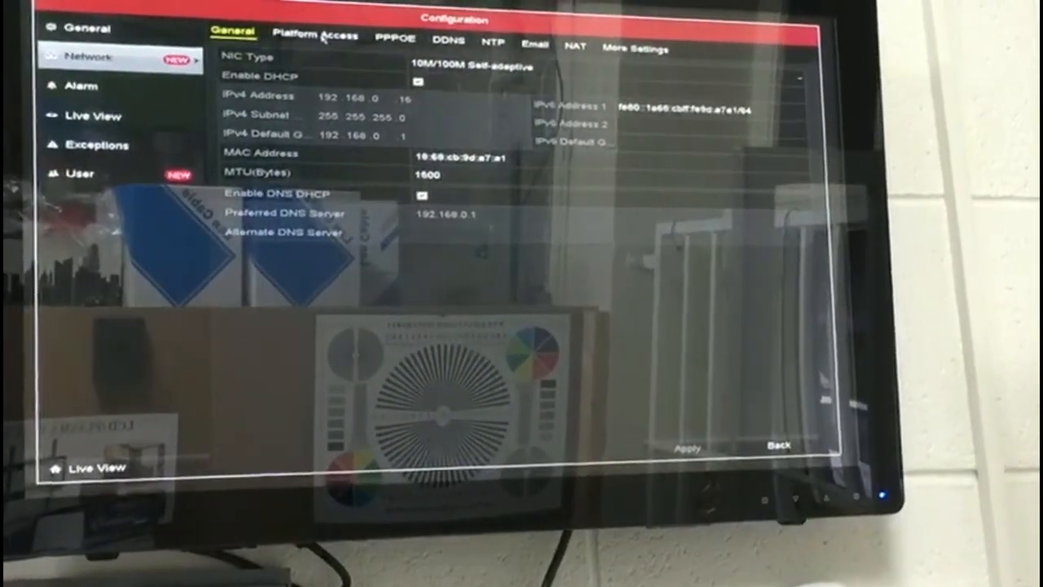
click(316, 34)
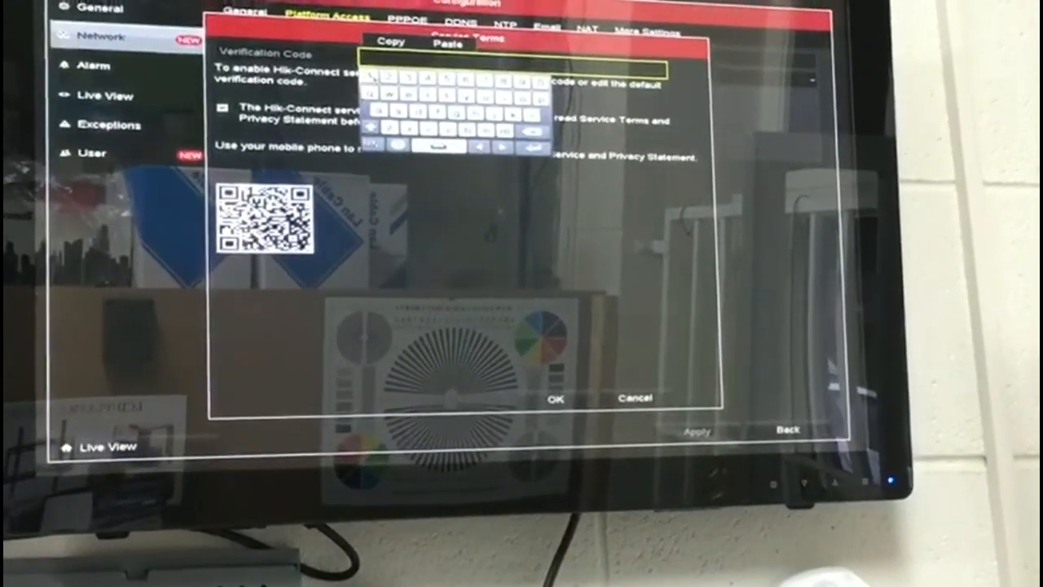
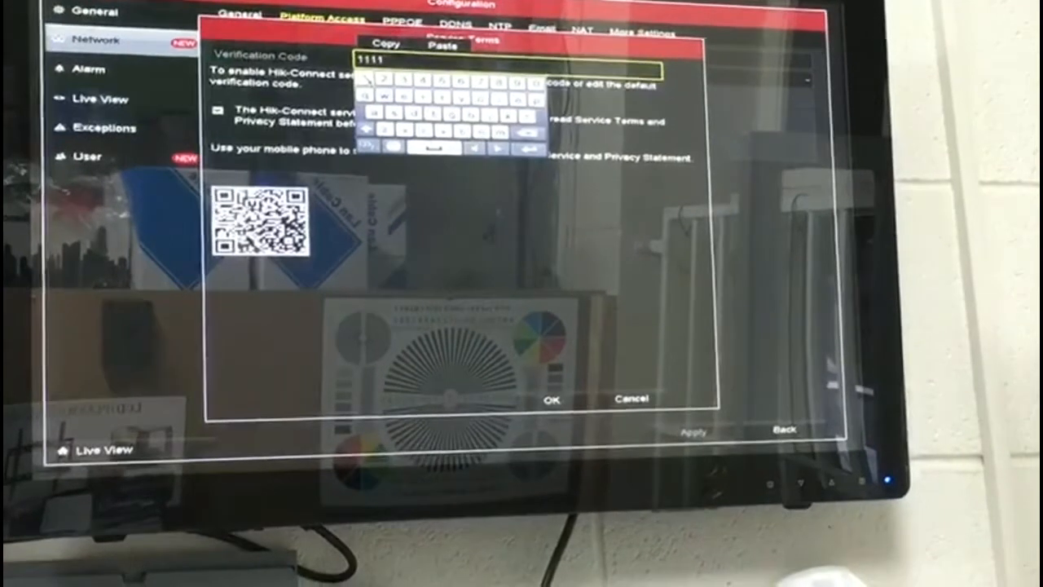